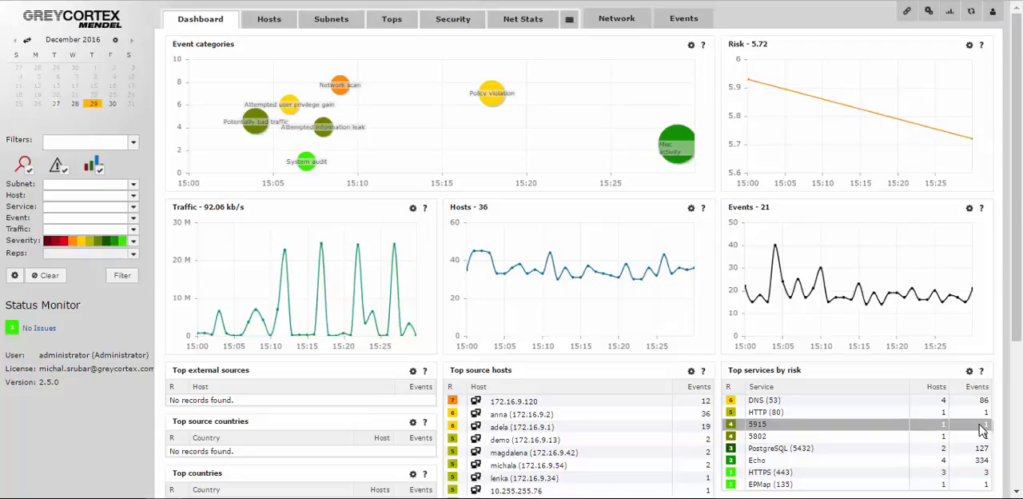
# Switch from the dashboard to the Events overview listing detected events by risk.
pyautogui.click(683, 17)
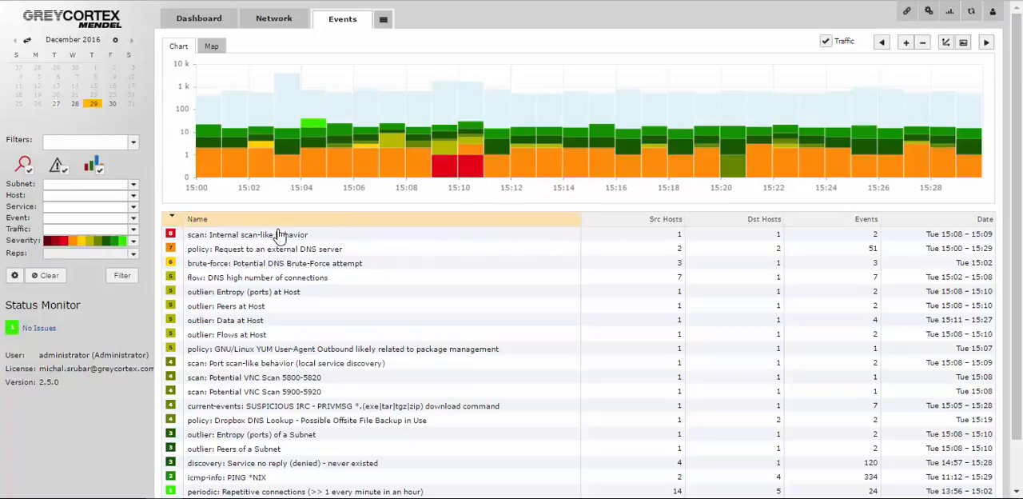
# Open the detail view of the top-risk 'scan: Internal scan-like behavior' event.
pyautogui.click(247, 234)
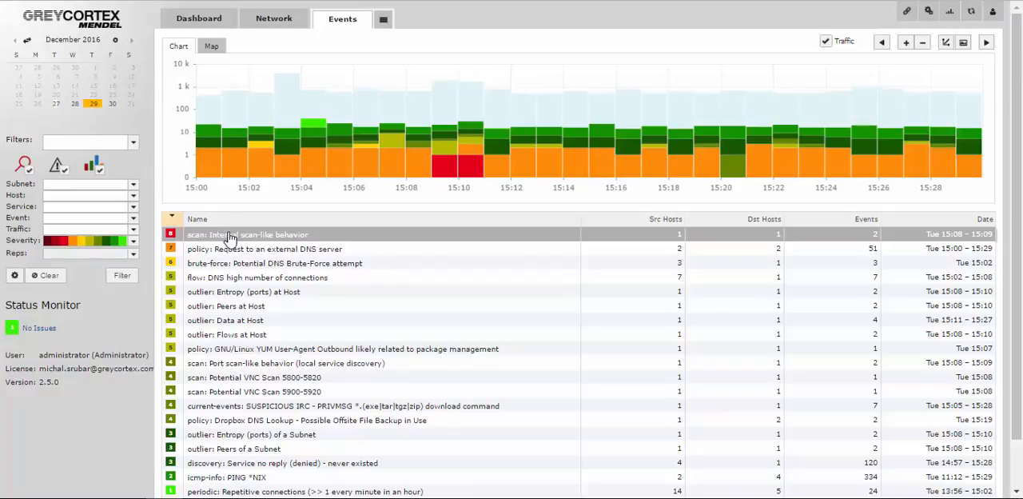
pyautogui.click(246, 234)
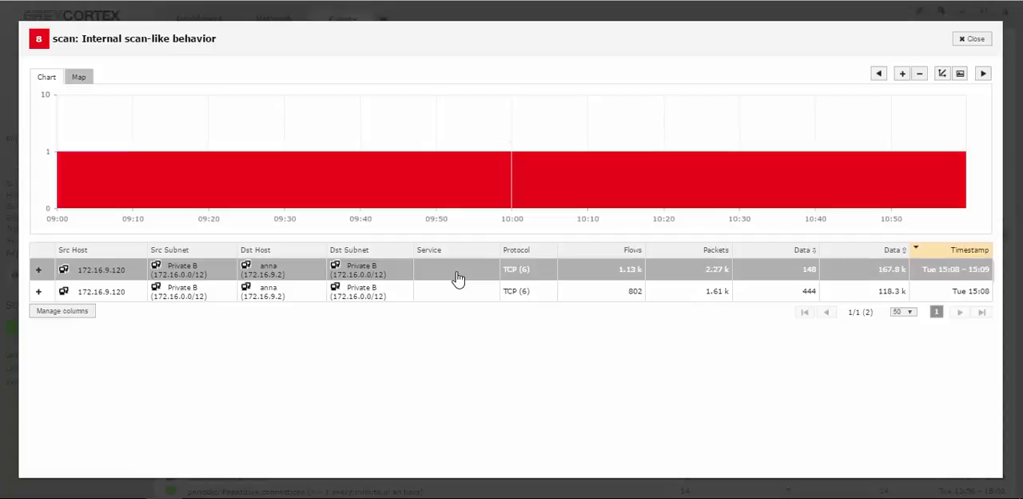
# Drill into the 172.16.9.120 to anna TCP record to list its flows.
pyautogui.click(458, 269)
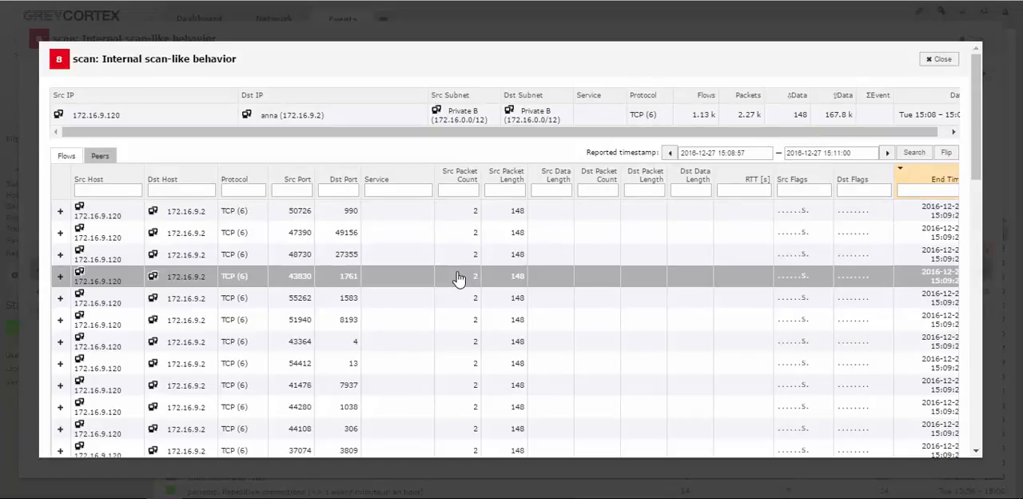
# Sort the flows ascending by Dst Port and scroll through ports 1 onward.
pyautogui.click(341, 178)
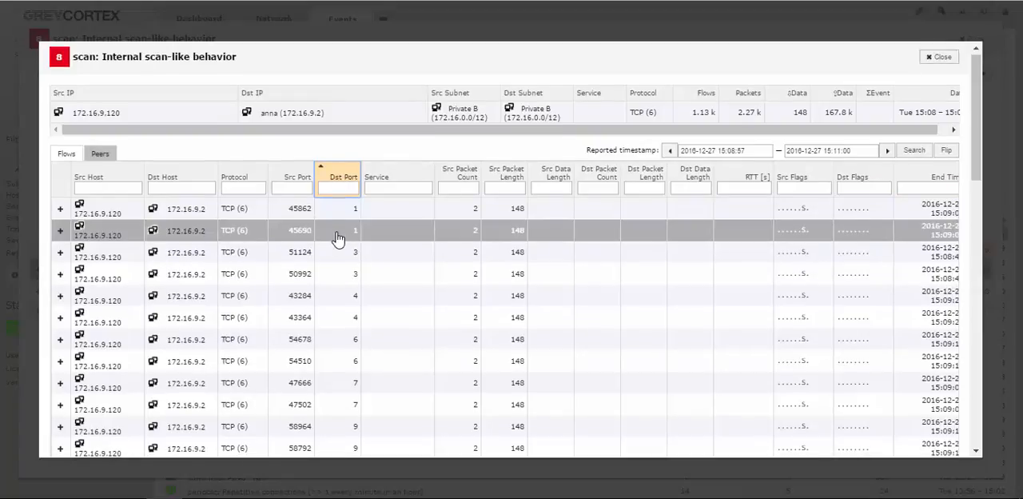
pyautogui.scroll(-3)
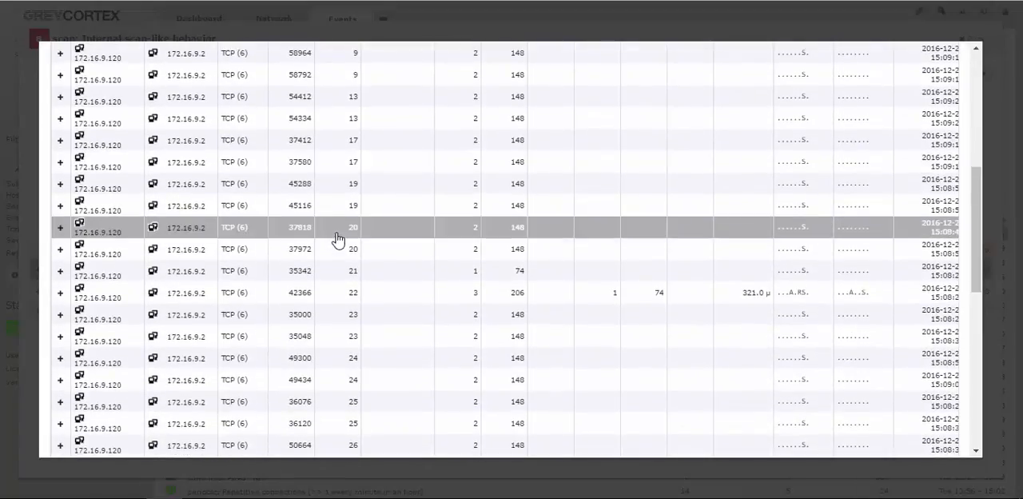